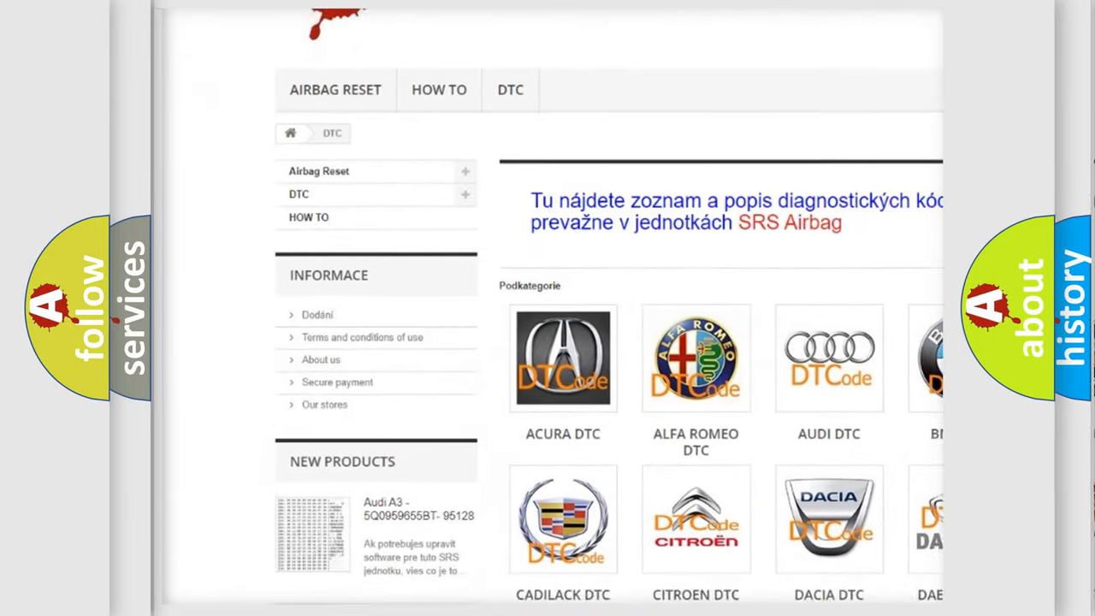
{"action": "scroll", "scroll_direction": "down", "scroll_amount": 3}
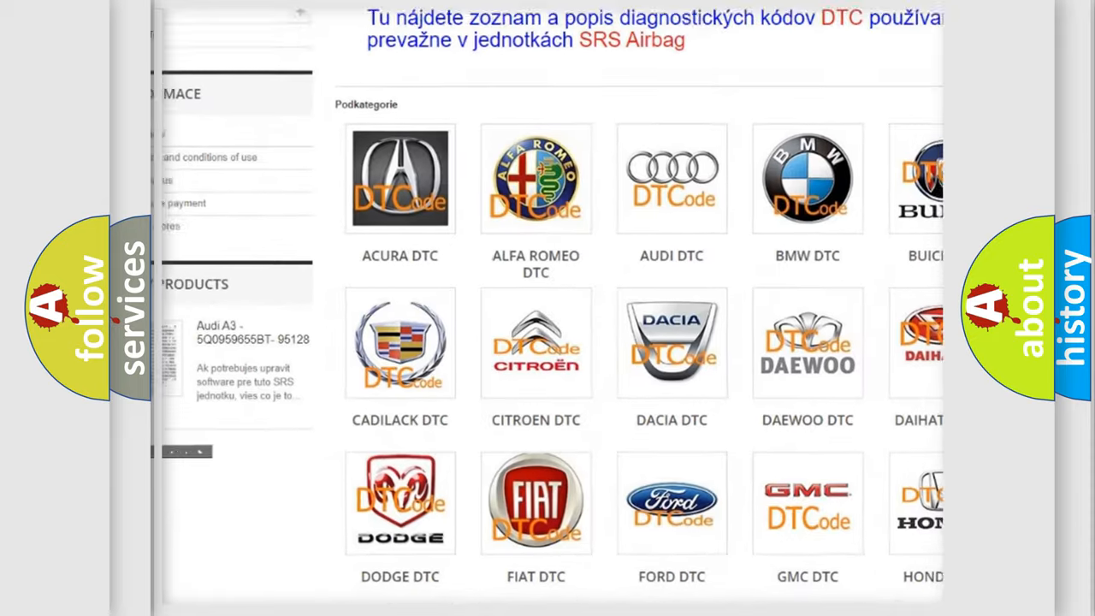
{"action": "scroll", "scroll_direction": "down", "scroll_amount": 3}
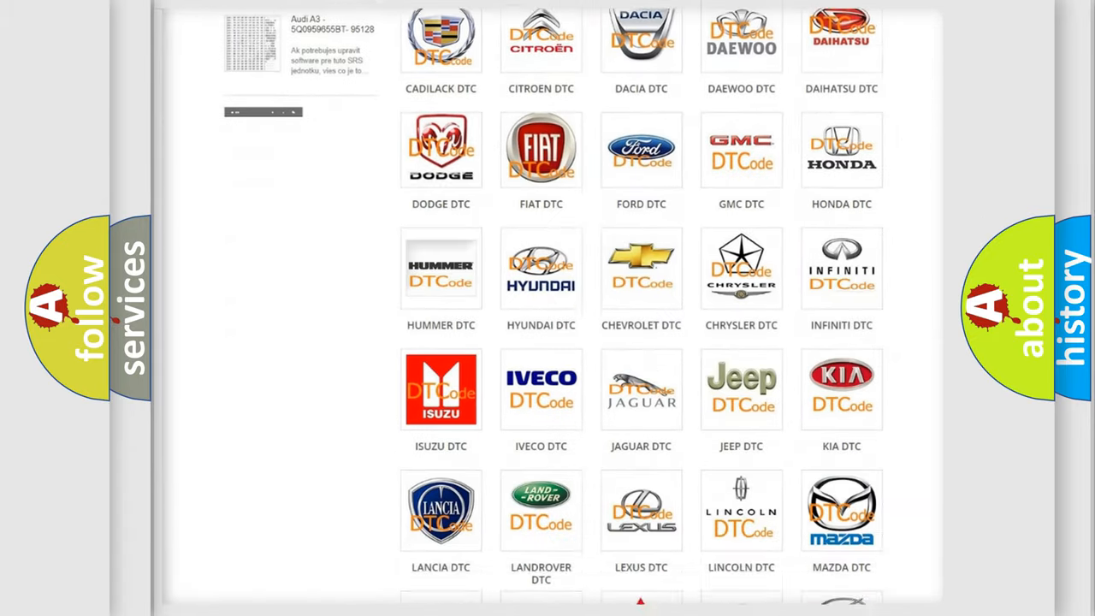
{"action": "scroll", "scroll_direction": "down", "scroll_amount": 3}
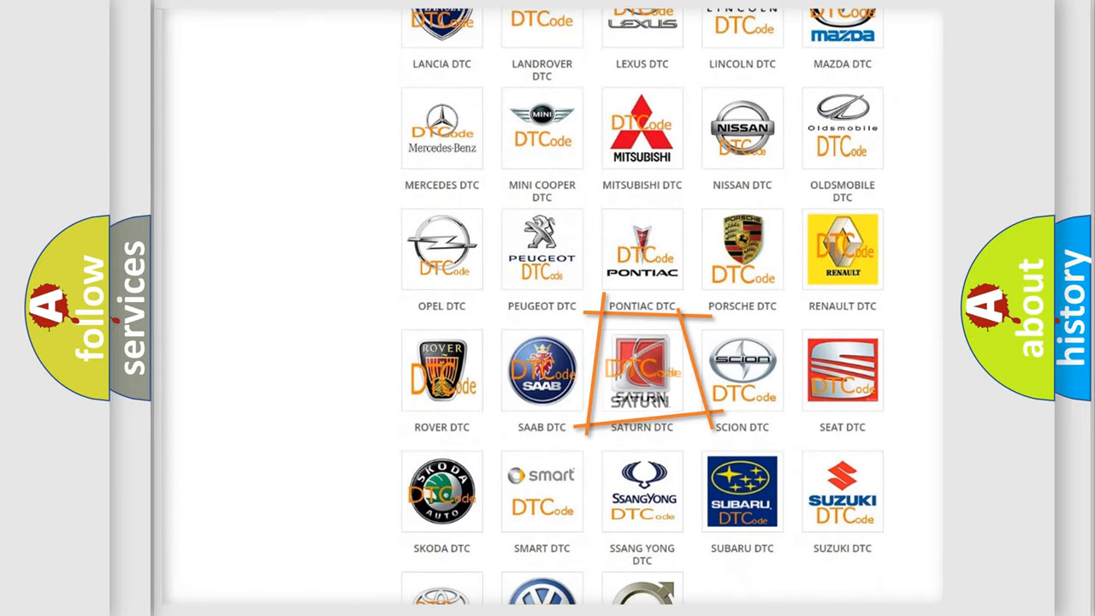